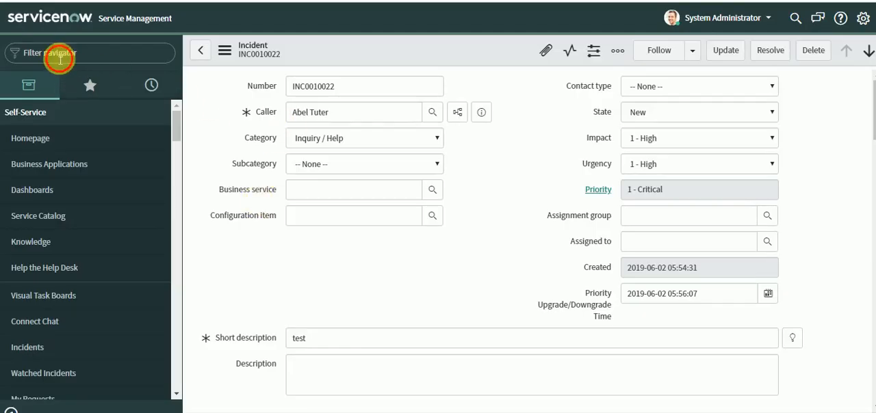
- From sys_script.LIST, start a new business rule named 'Update worknotes on child'
type("sys_script")
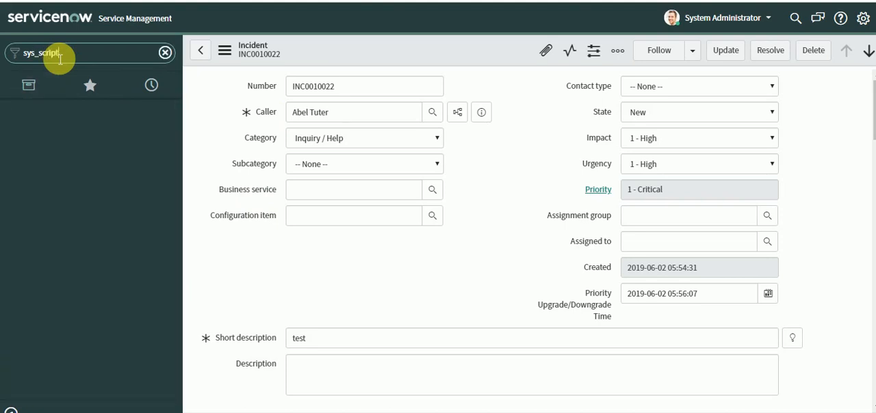
type(".LIST")
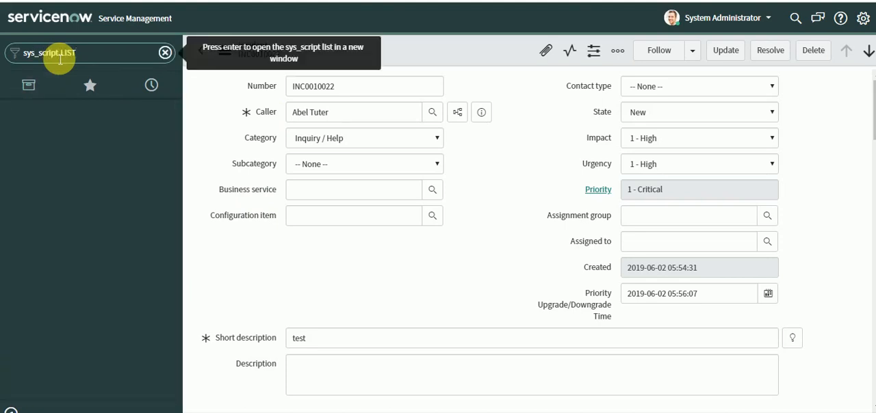
key("enter")
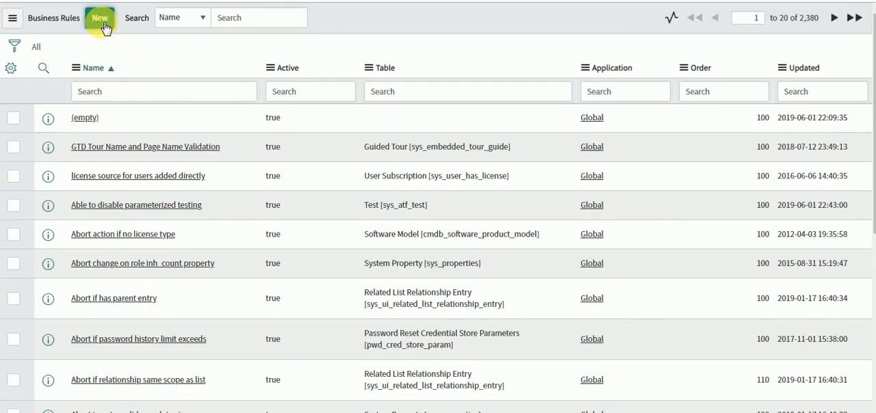
left_click(99, 18)
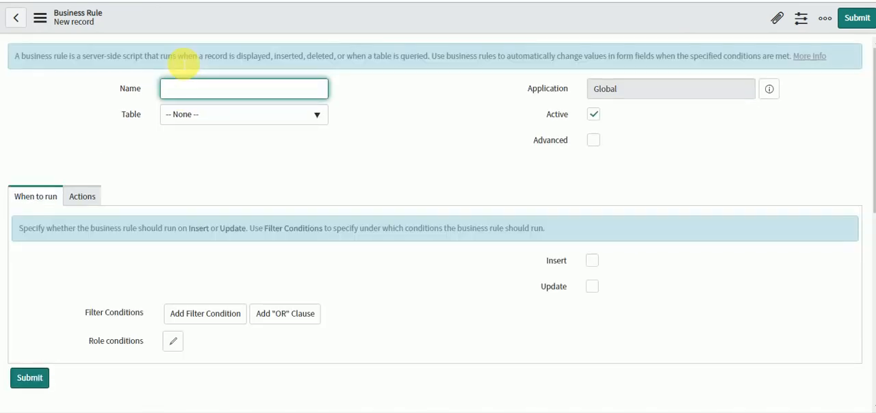
type("Update")
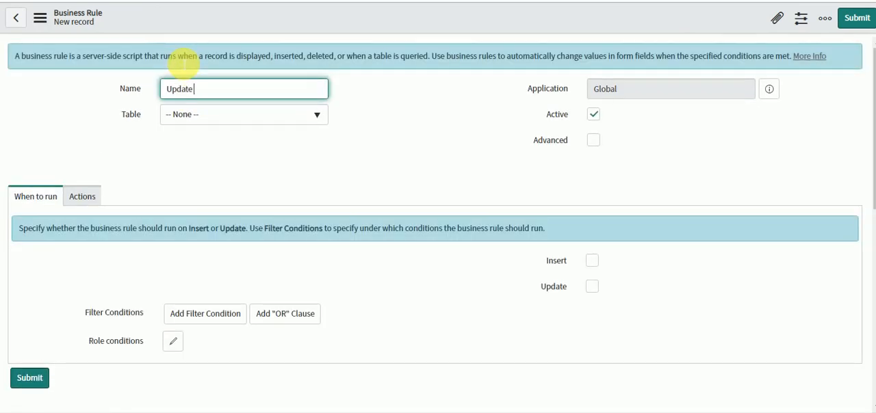
type("wor")
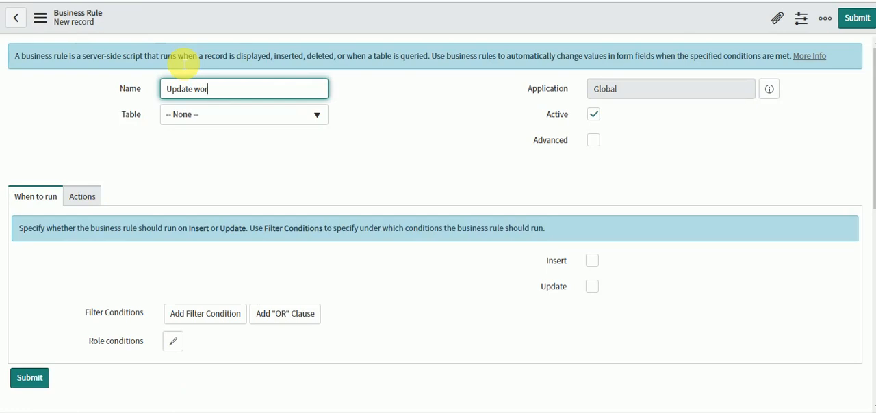
type("knotes o")
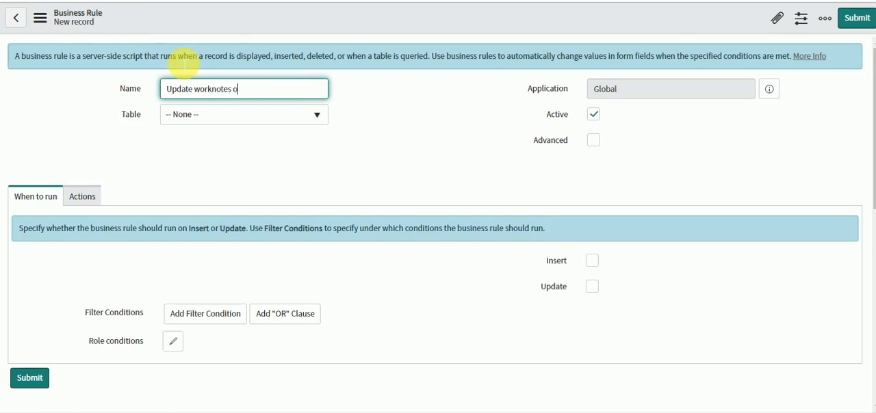
type("n child")
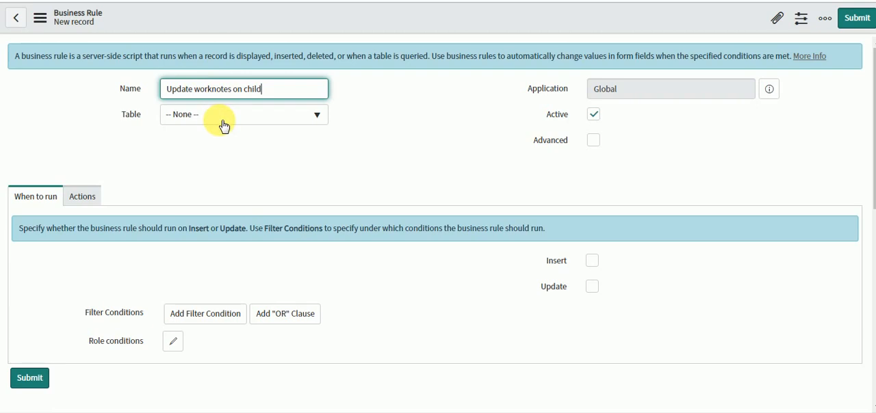
- Set the rule to the Incident table, Advanced on, running after Update
left_click(243, 114)
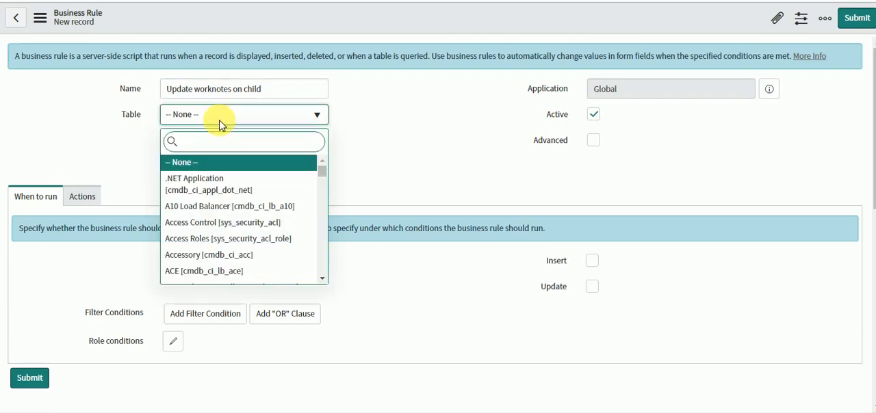
type("incident")
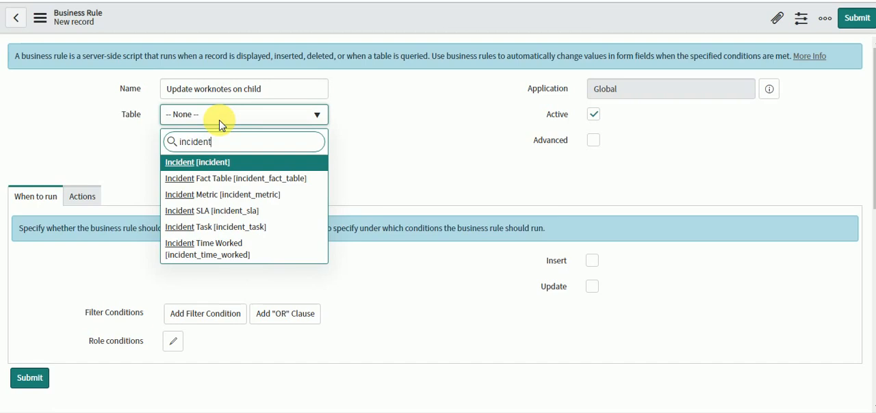
left_click(197, 162)
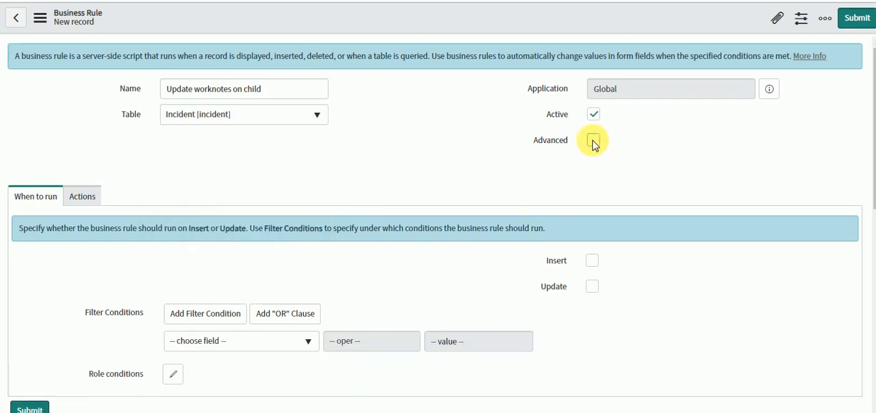
left_click(592, 140)
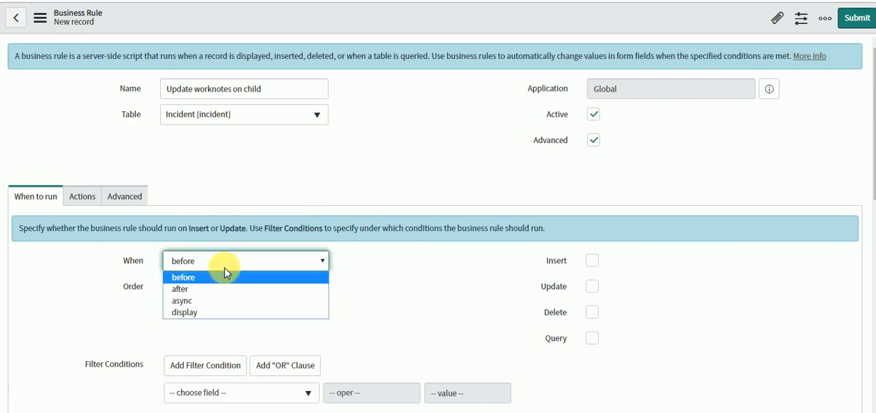
left_click(179, 289)
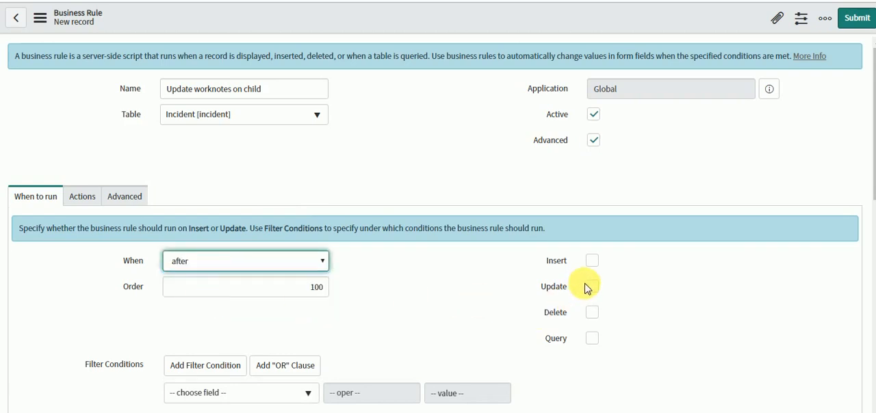
left_click(591, 286)
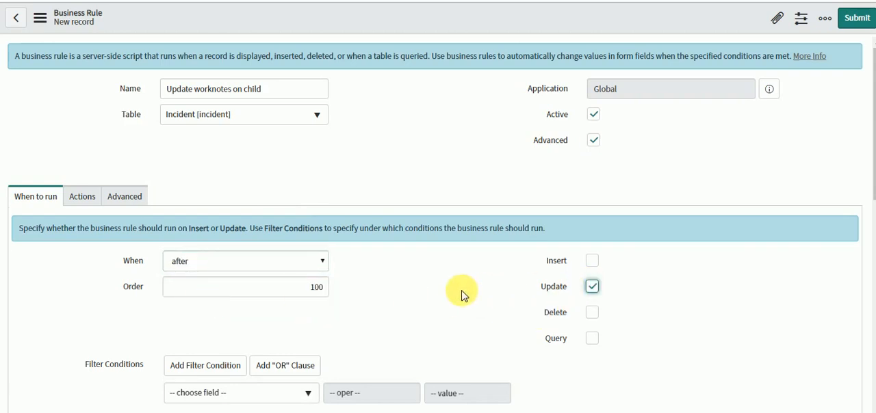
mouse_move(463, 282)
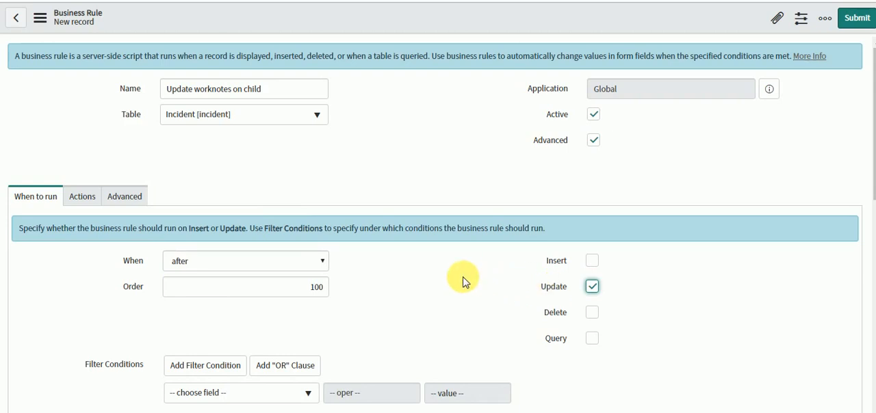
mouse_move(459, 279)
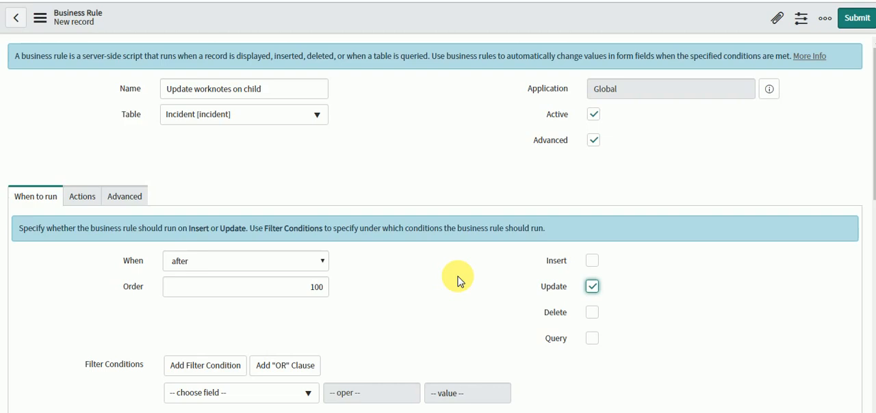
mouse_move(188, 232)
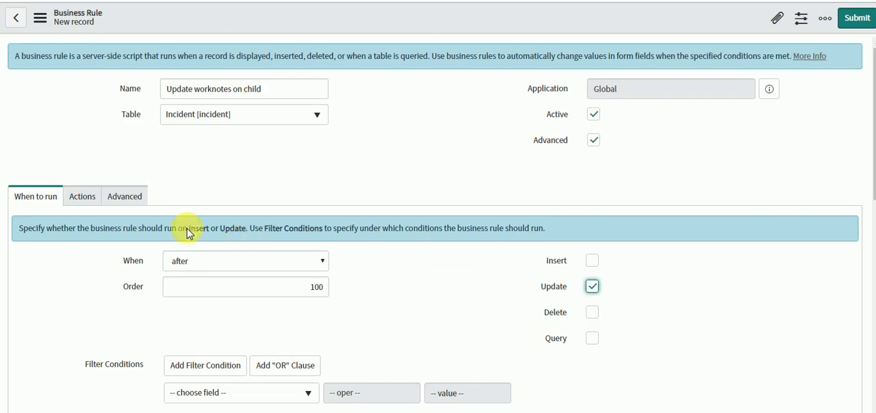
- Bring up the prepared business rule script in Notepad
left_click(125, 196)
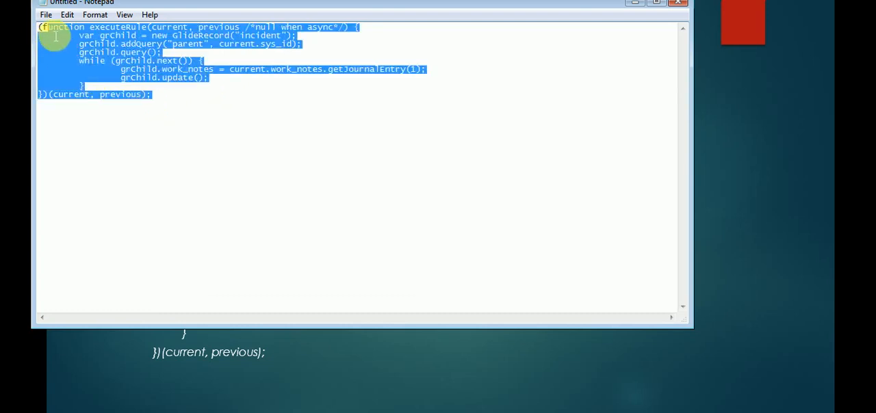
mouse_move(215, 234)
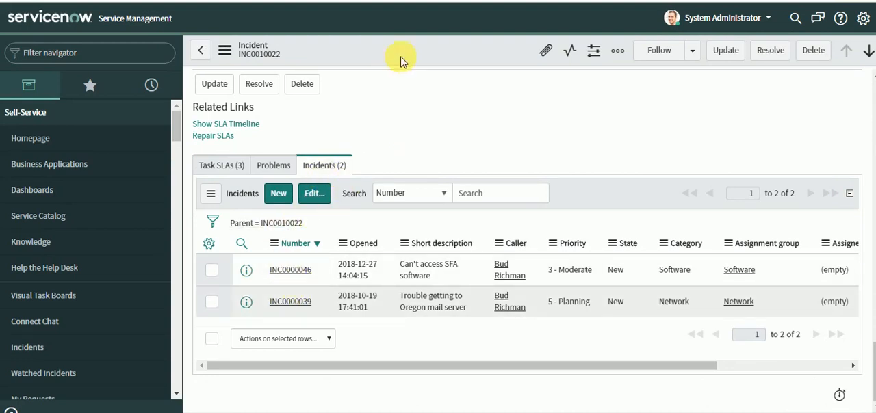
- Open Configure > Related Lists from the incident form's actions menu
left_click(616, 50)
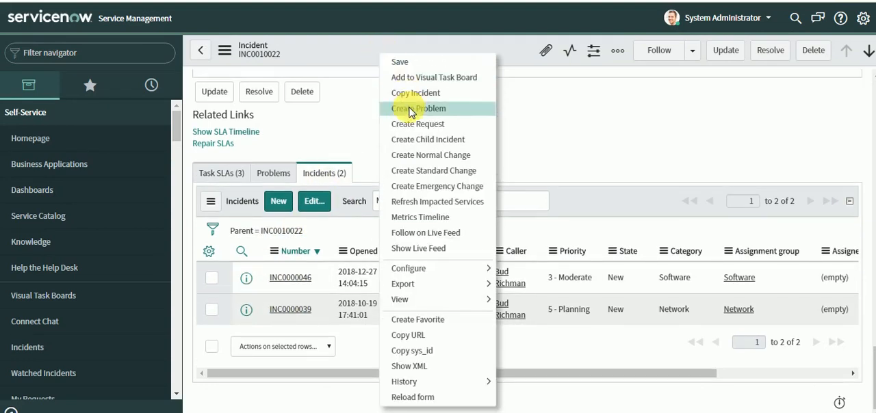
mouse_move(433, 139)
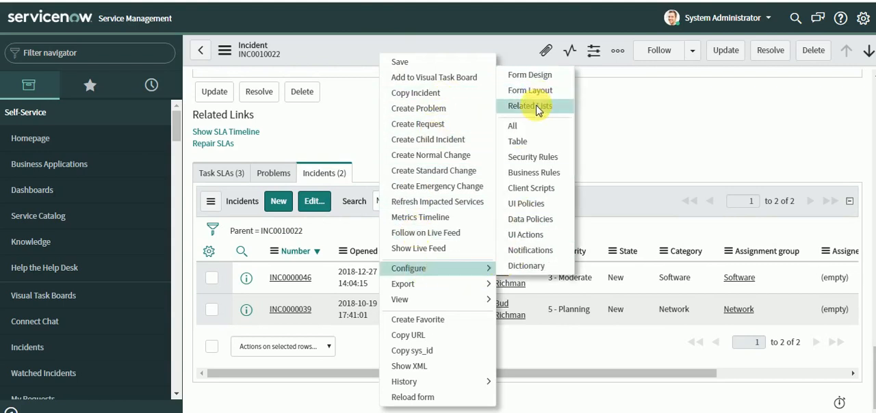
left_click(528, 107)
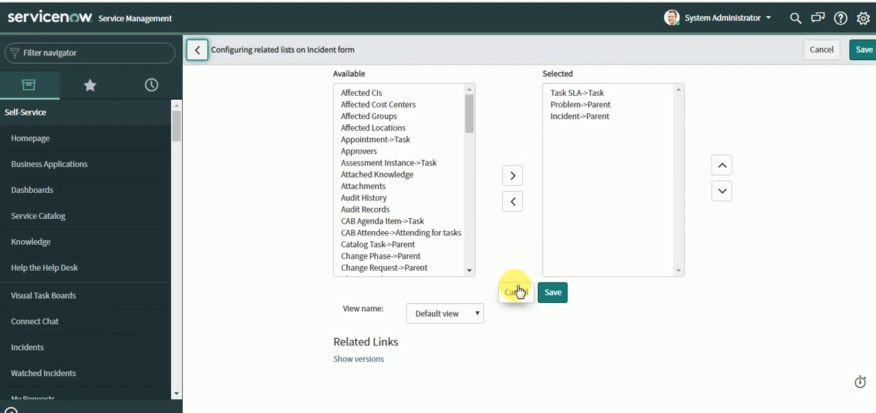
mouse_move(517, 295)
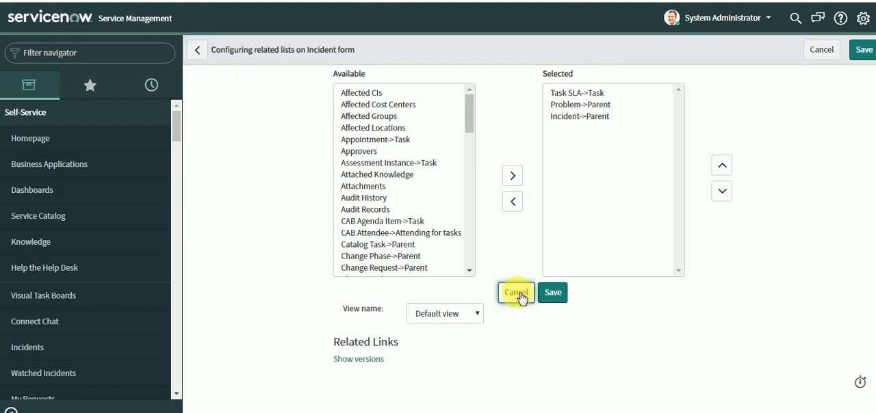
- Leave the related-lists page unchanged and save the 'Update worknotes on child' rule
left_click(516, 292)
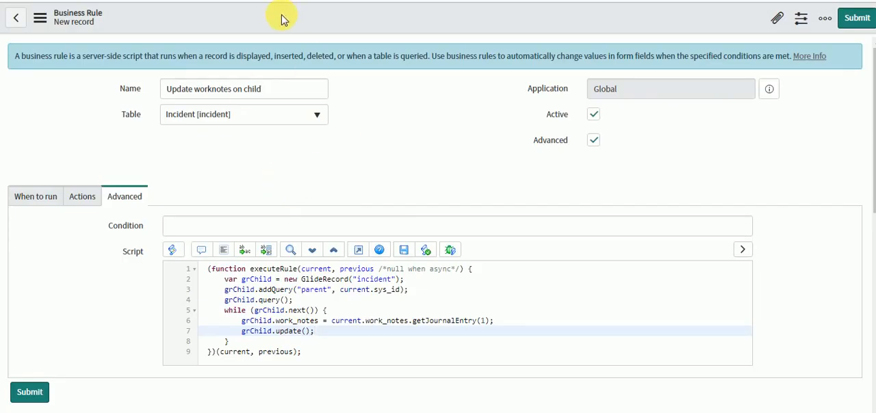
left_click(294, 20)
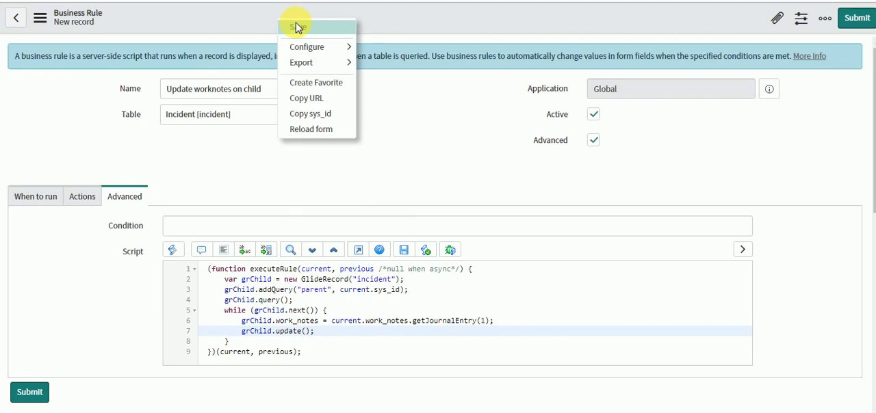
left_click(297, 22)
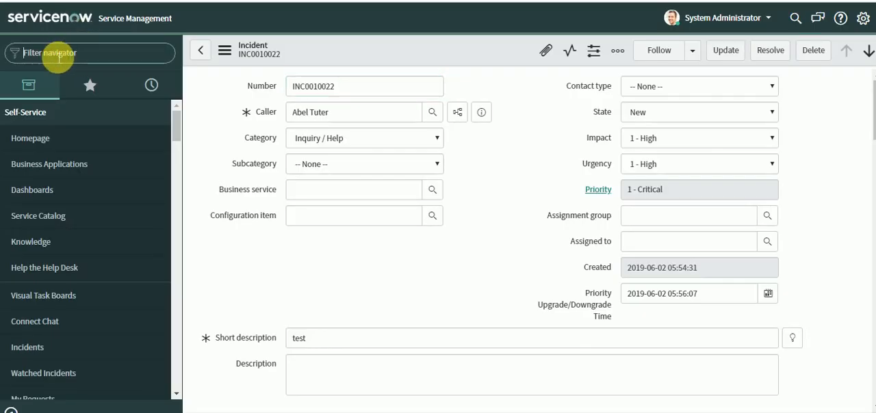
- Open INC0007002 from Incident > Open and scroll to its empty Incidents list
type("incident")
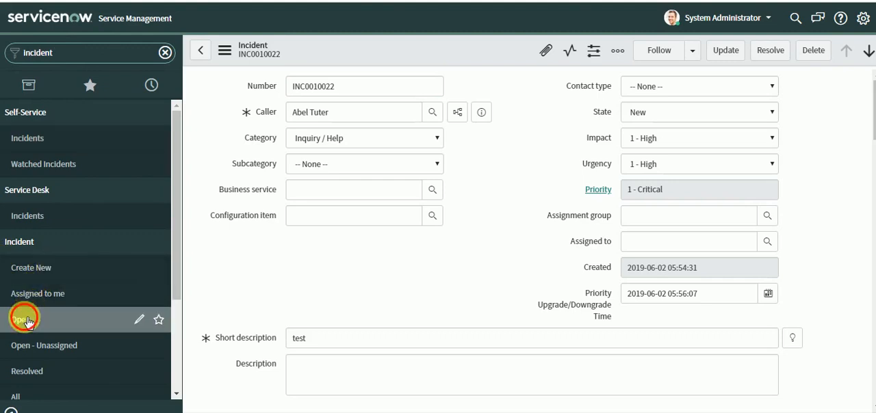
left_click(24, 318)
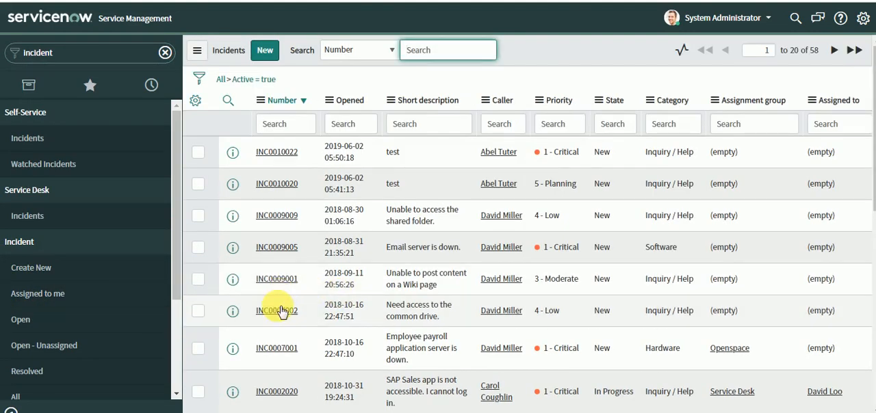
left_click(277, 310)
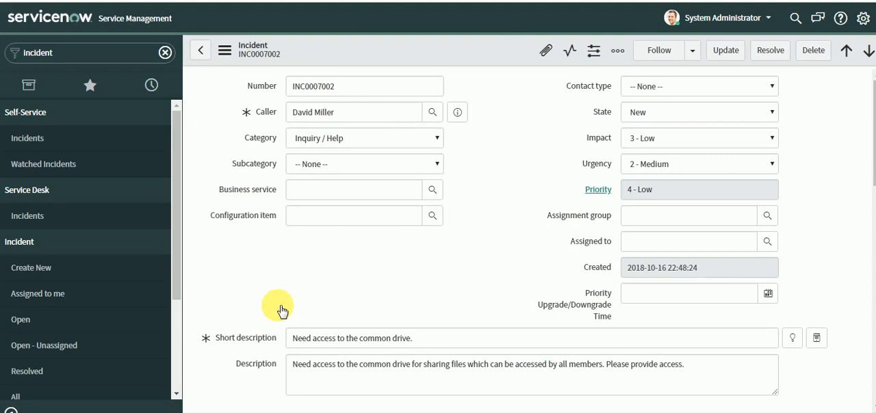
scroll("down", 3)
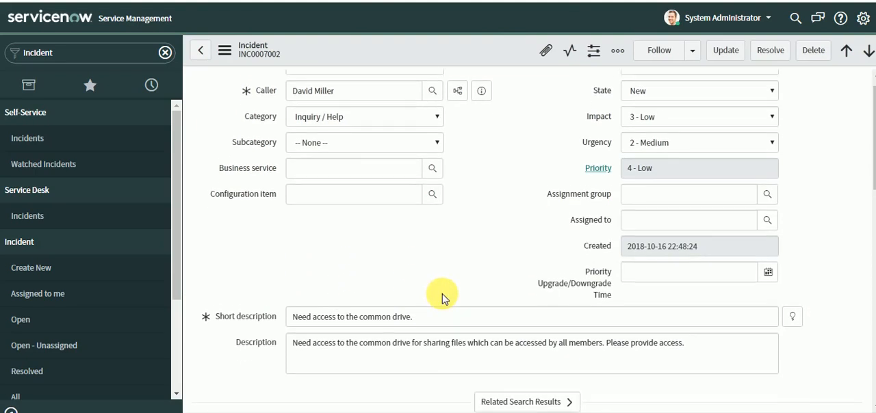
scroll("down", 3)
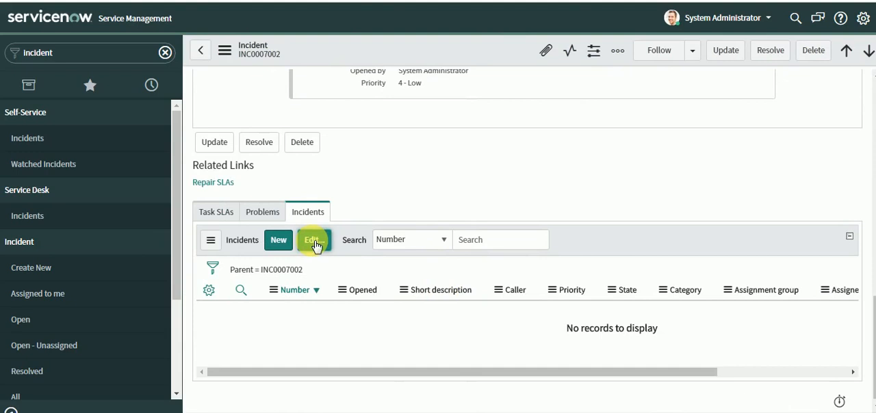
- Edit the Incidents related list, filter State is New, add INC0000058 and INC0000059, save
left_click(313, 239)
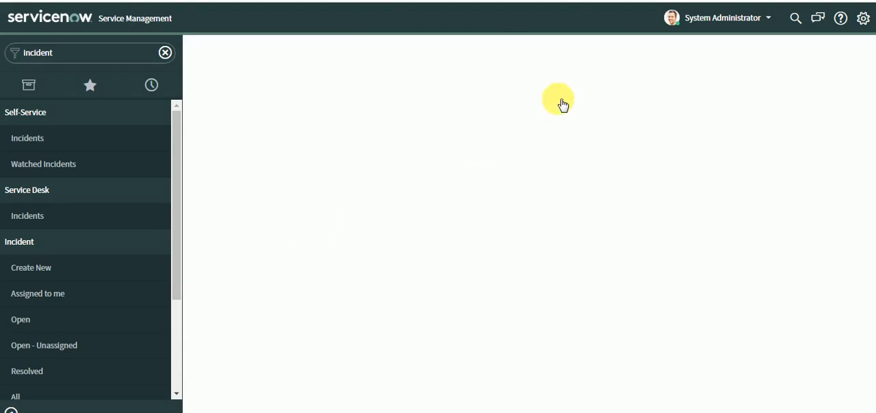
left_click(414, 151)
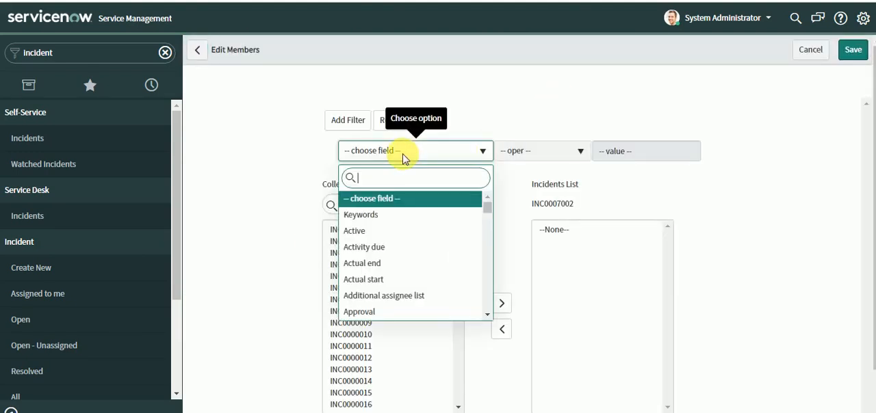
type("stat")
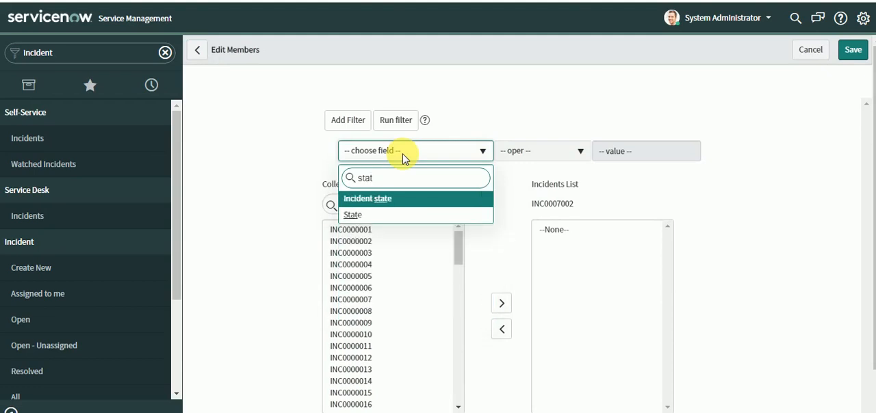
left_click(352, 214)
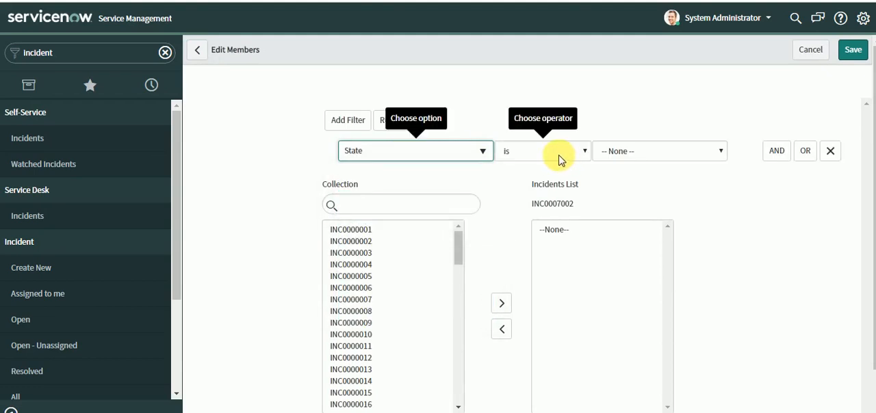
left_click(657, 151)
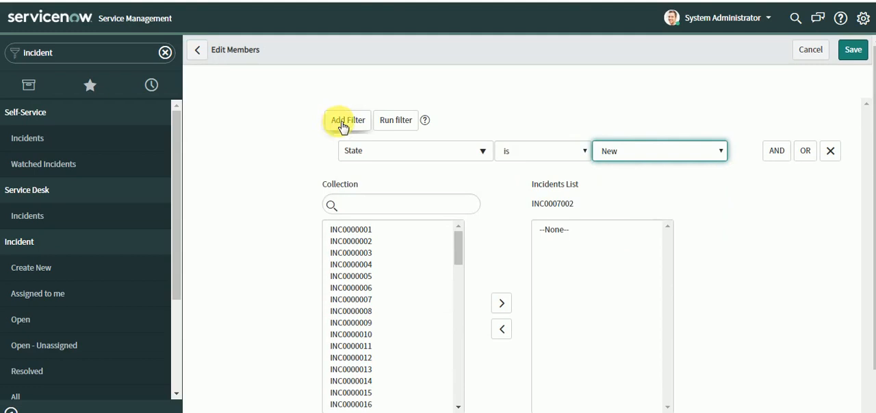
left_click(395, 120)
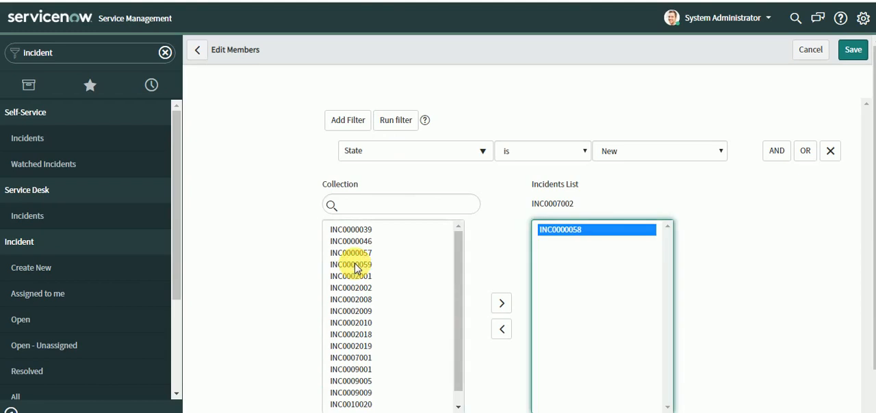
left_click(501, 302)
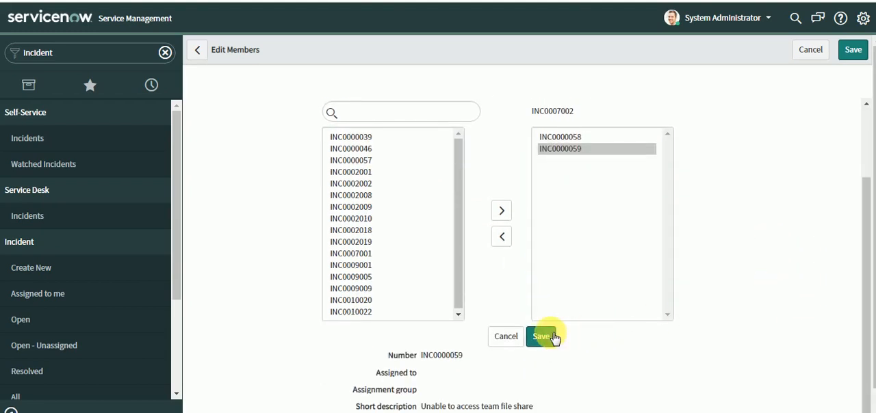
left_click(541, 336)
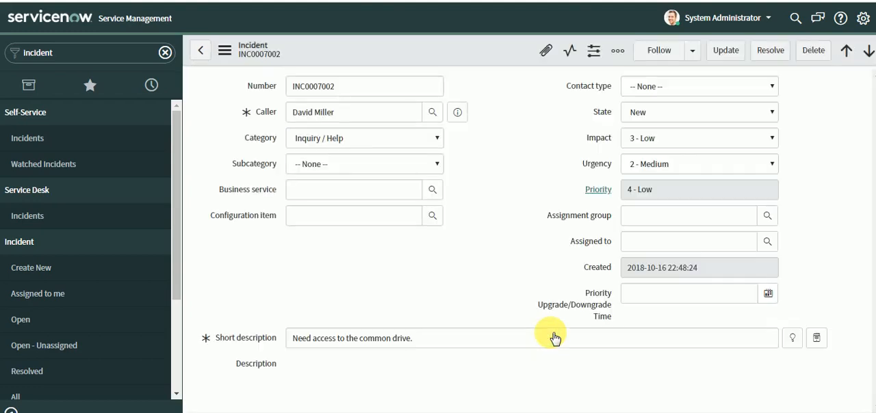
scroll("down", 3)
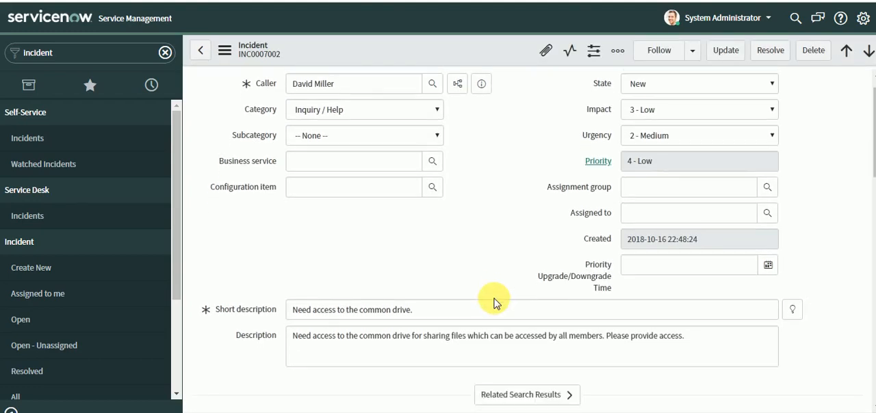
scroll("down", 3)
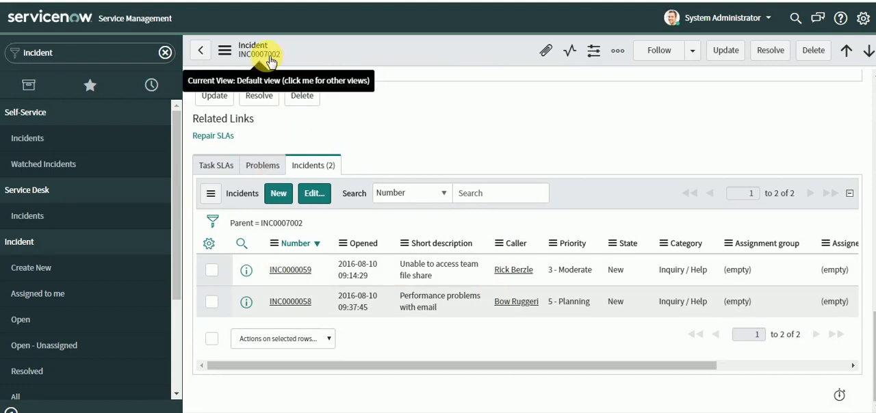
mouse_move(303, 307)
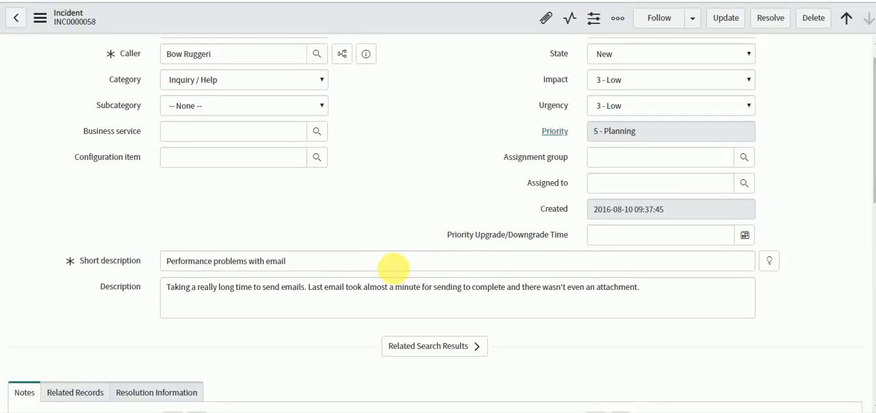
scroll("down", 3)
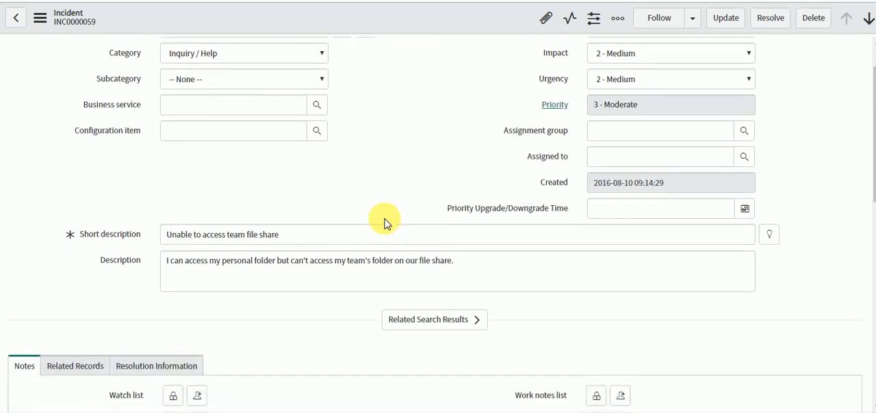
scroll("down", 3)
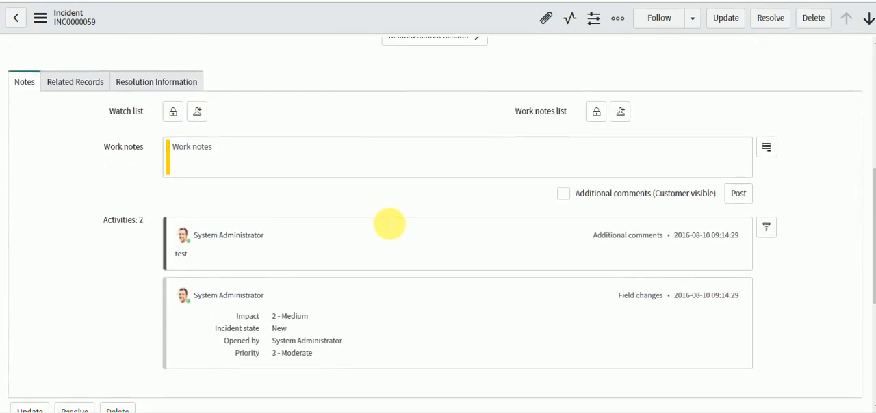
mouse_move(344, 344)
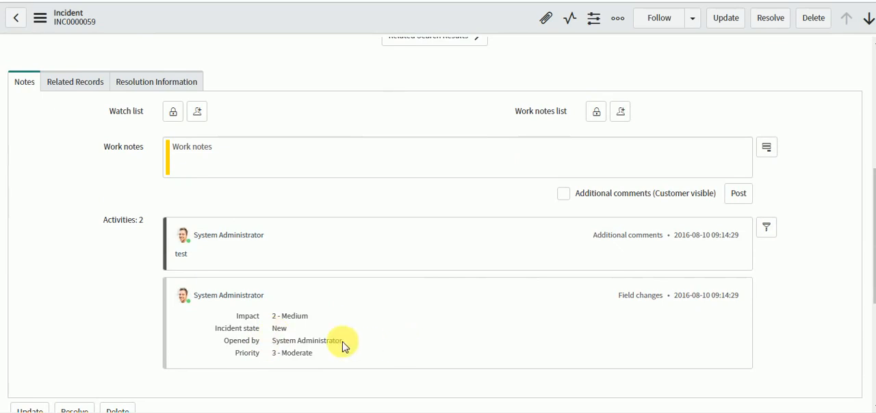
mouse_move(139, 20)
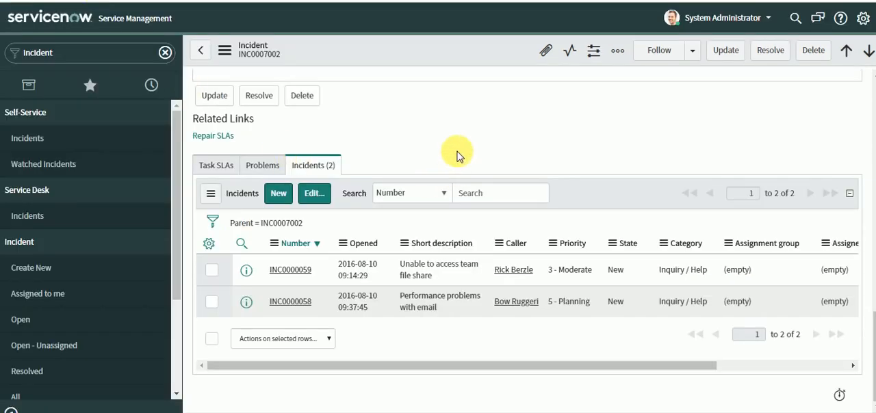
scroll("down", 3)
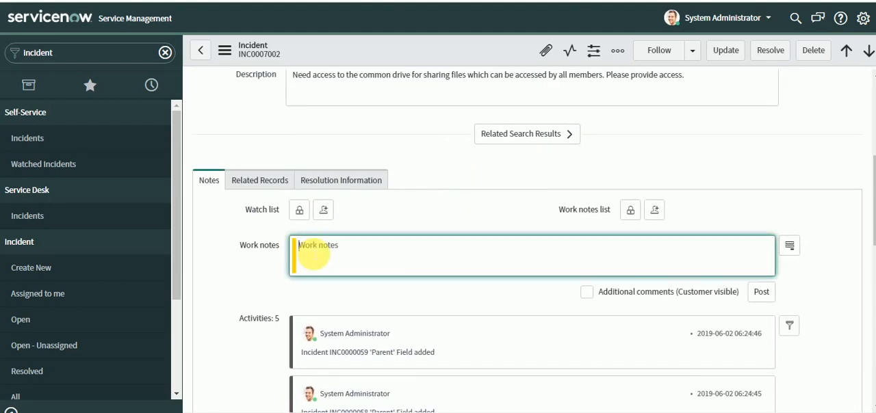
type("thi")
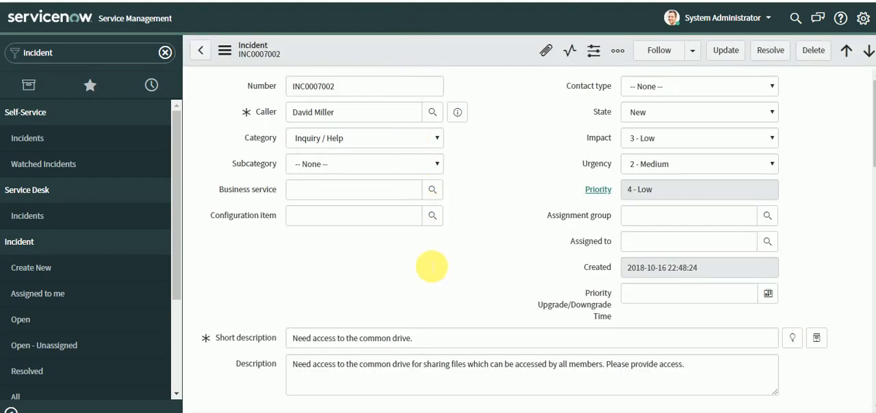
scroll("down", 3)
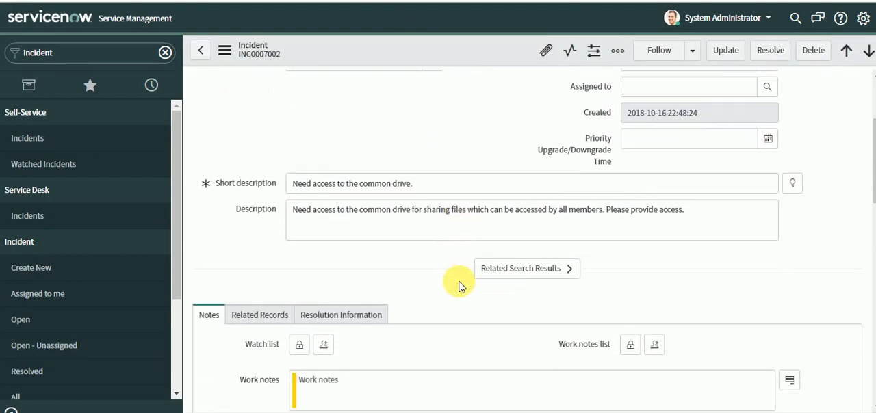
scroll("down", 3)
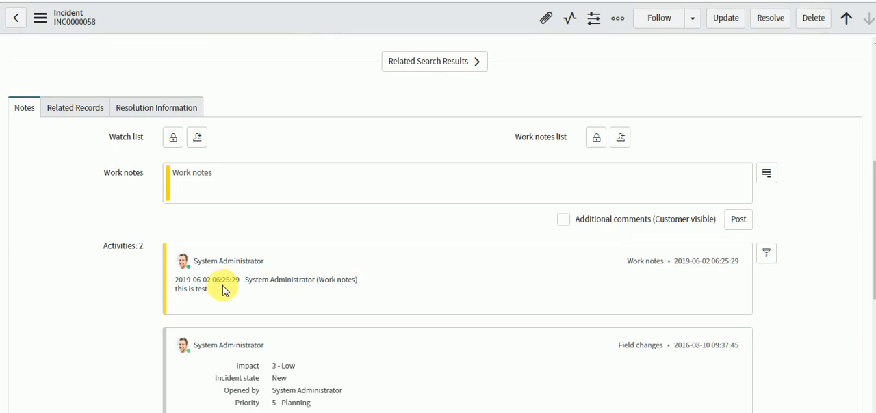
- Select the copied 'this is test' note, then return to the rule's script
triple_click(219, 288)
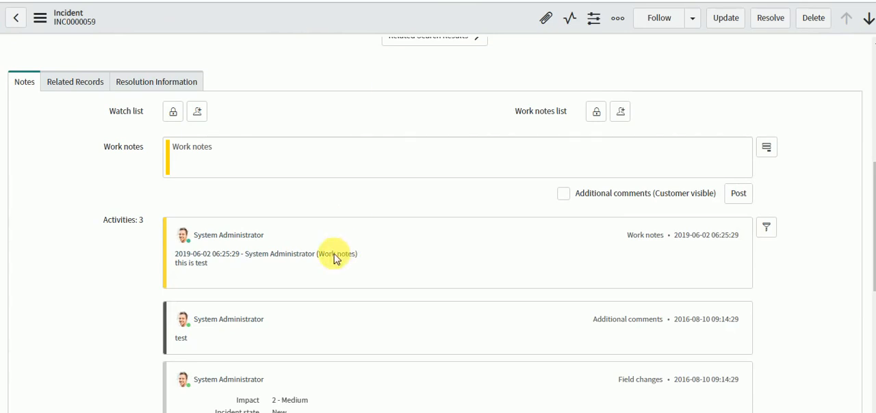
right_click(204, 266)
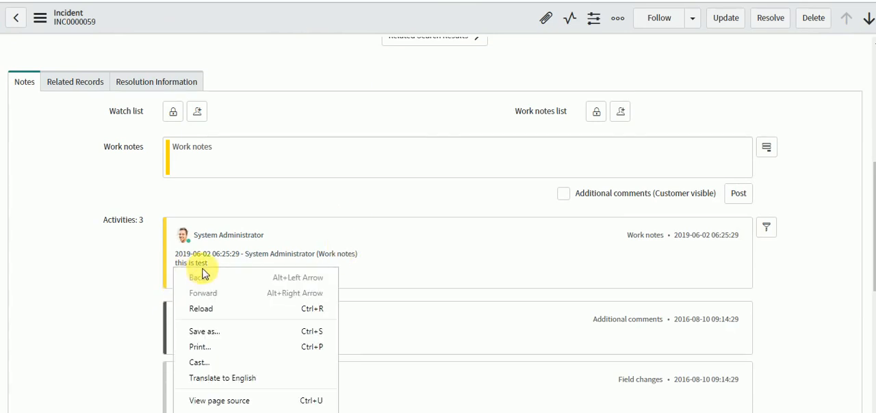
left_click(170, 201)
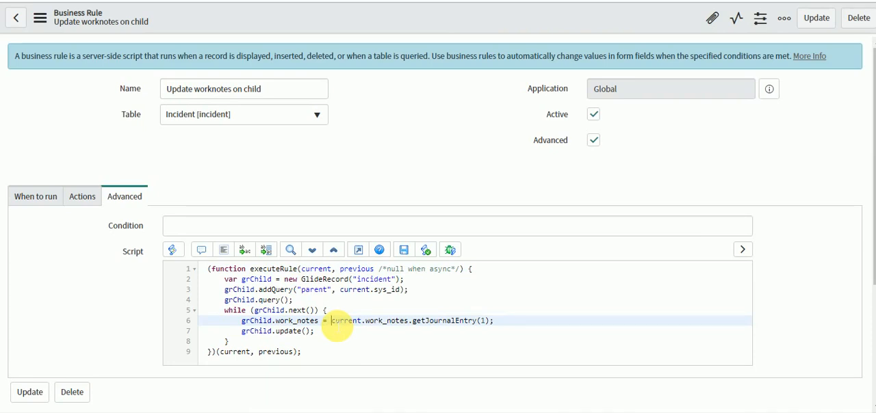
- Prefix line 6 with 'work notes copied from parent incident ' + current.number, then save
type("work")
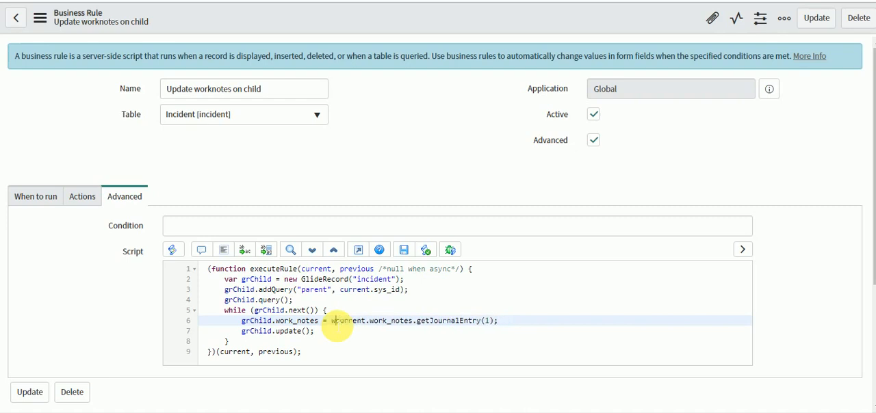
type("\"work notes")
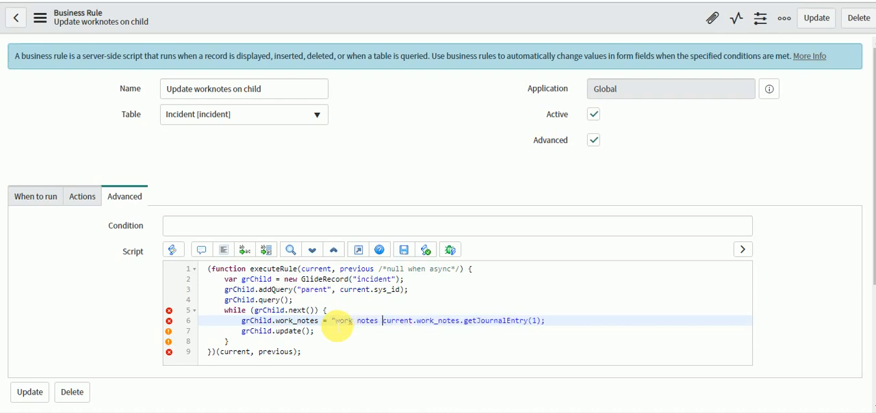
type("copied from")
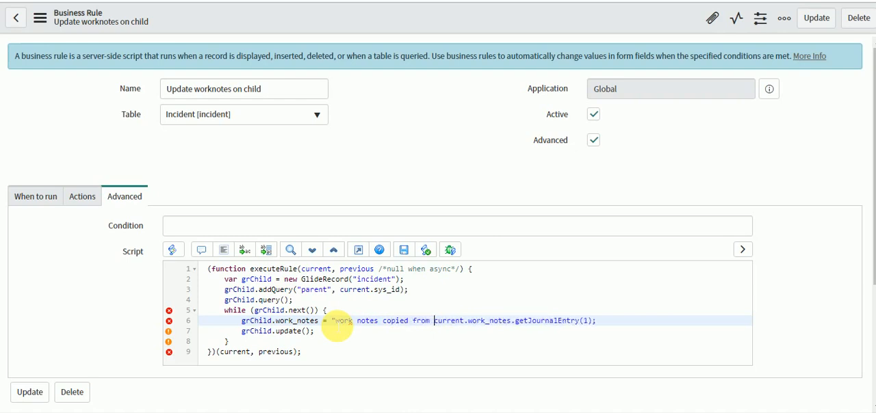
type("parent")
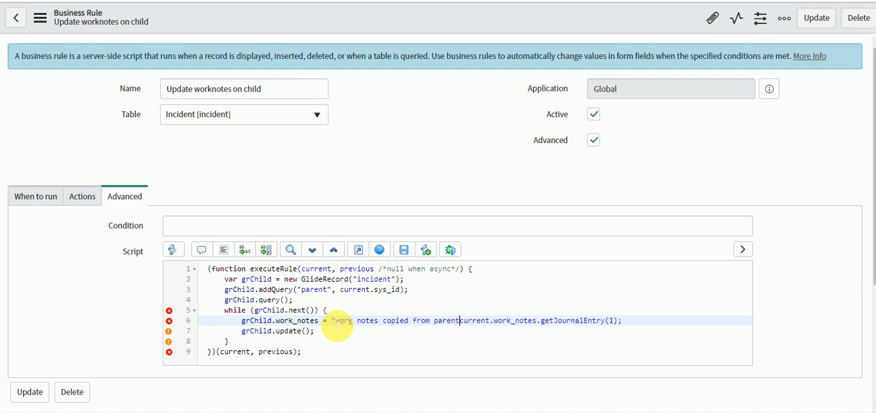
type("inciden")
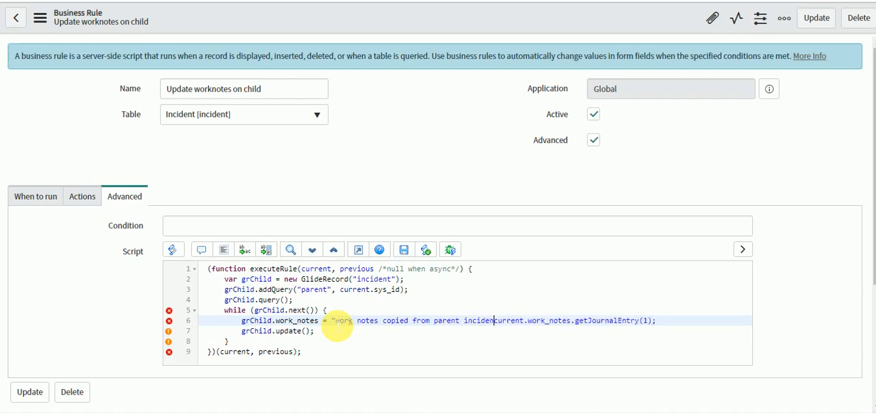
type("\" +")
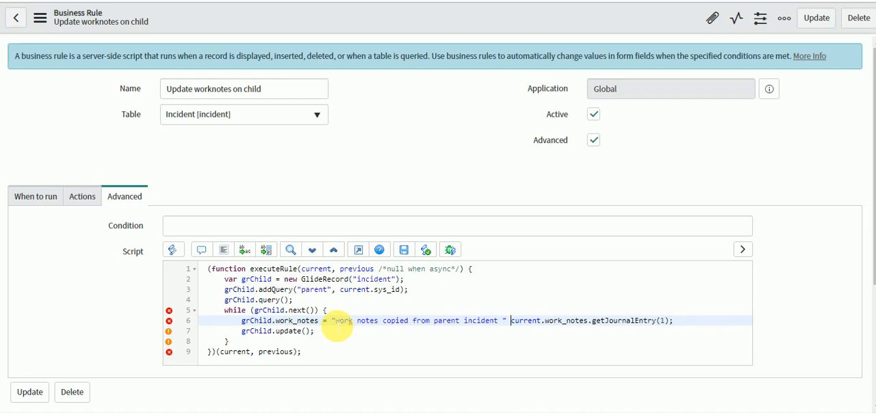
type("+")
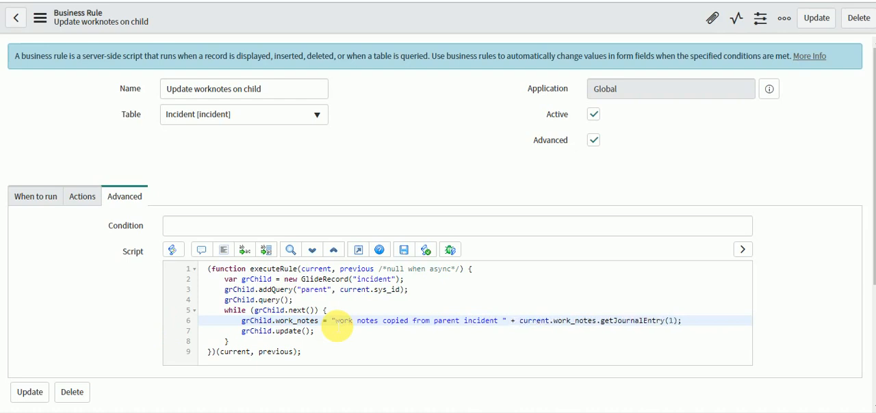
type("cu")
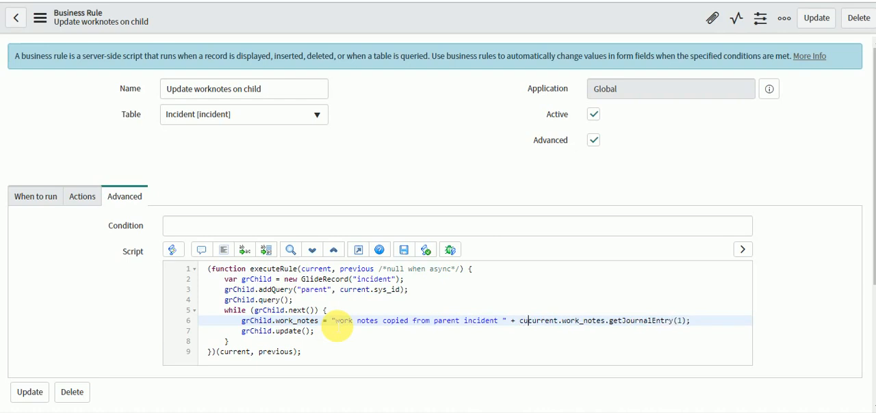
type("current.")
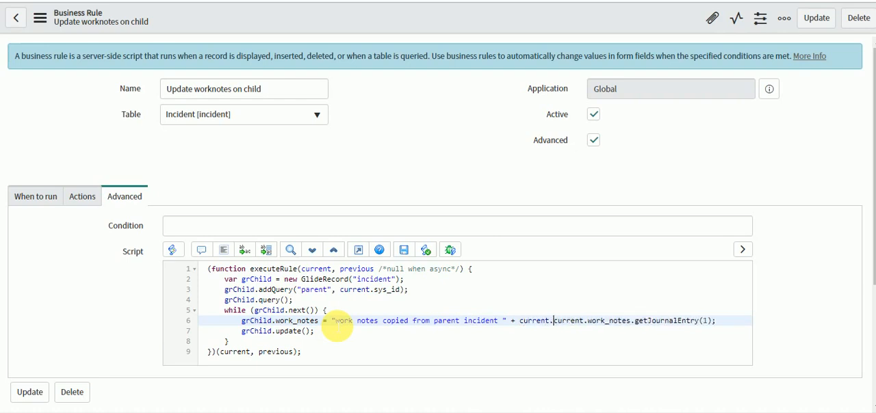
type("nu")
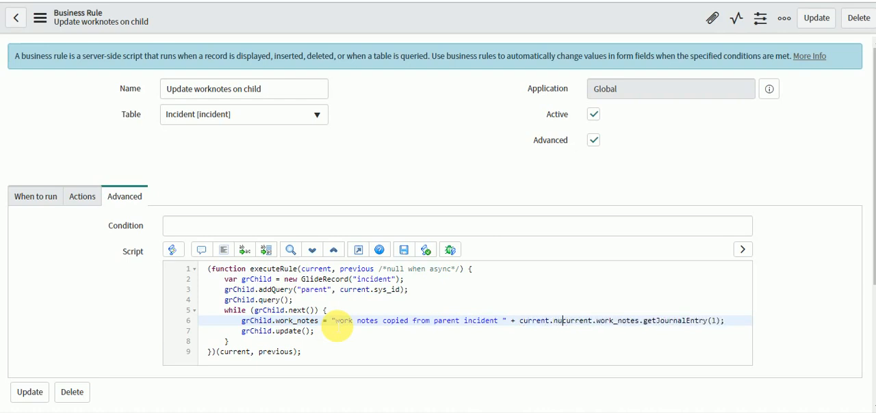
type("mber")
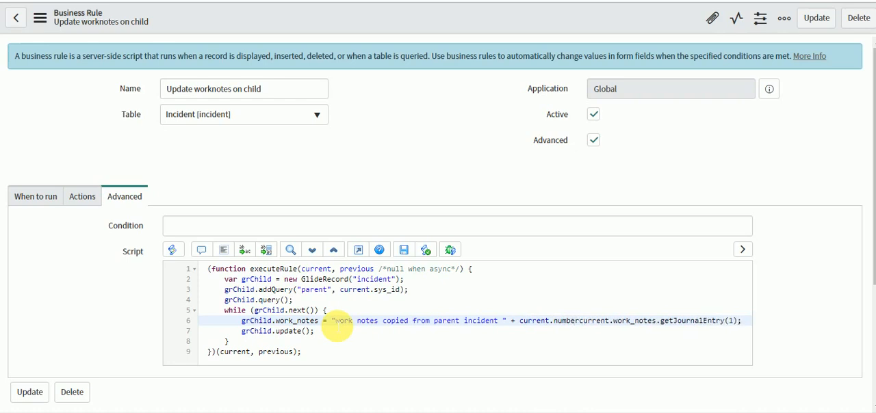
type("+ \"\" +")
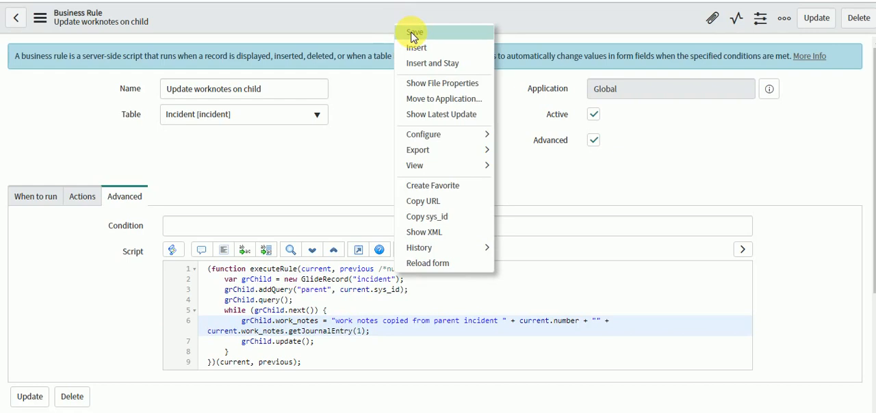
left_click(415, 32)
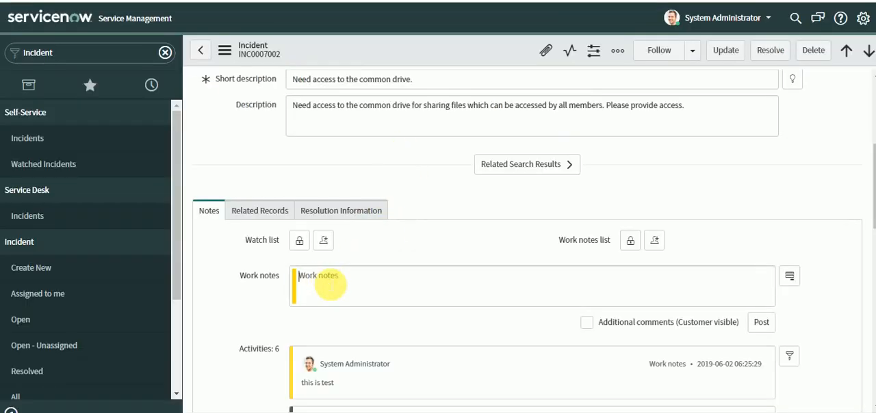
- Enter 'this is test for work notes.' in INC0007002's Work notes field
type("this is test for")
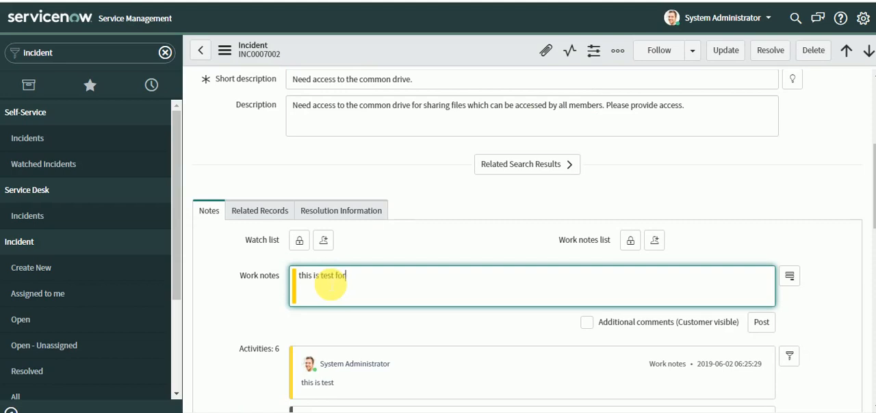
type("work not")
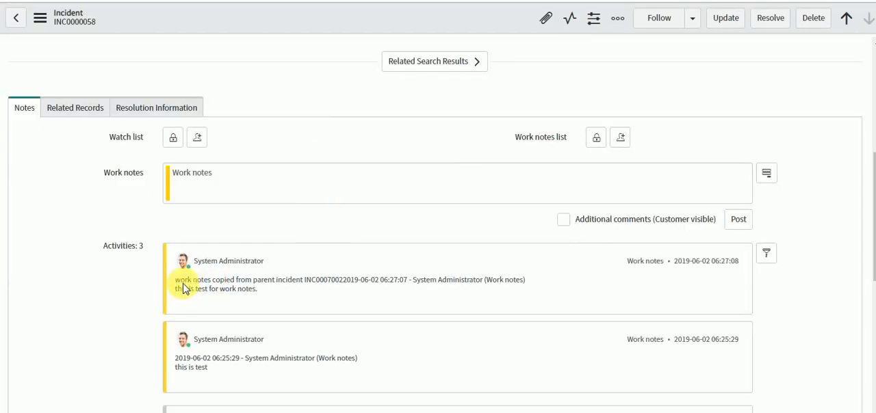
mouse_move(194, 287)
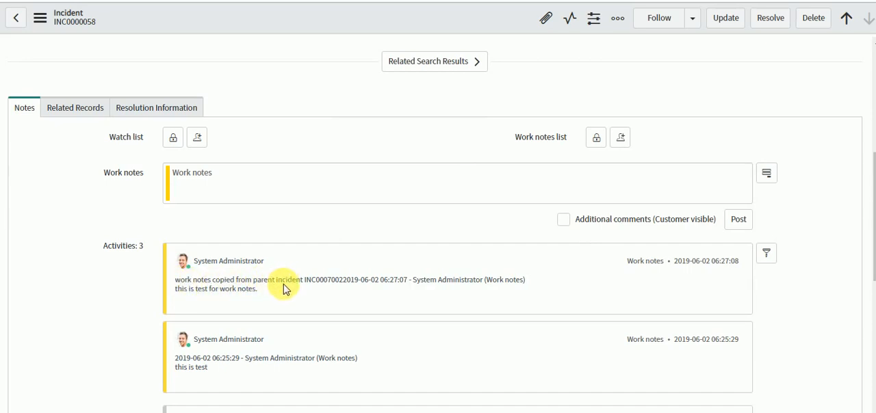
mouse_move(383, 285)
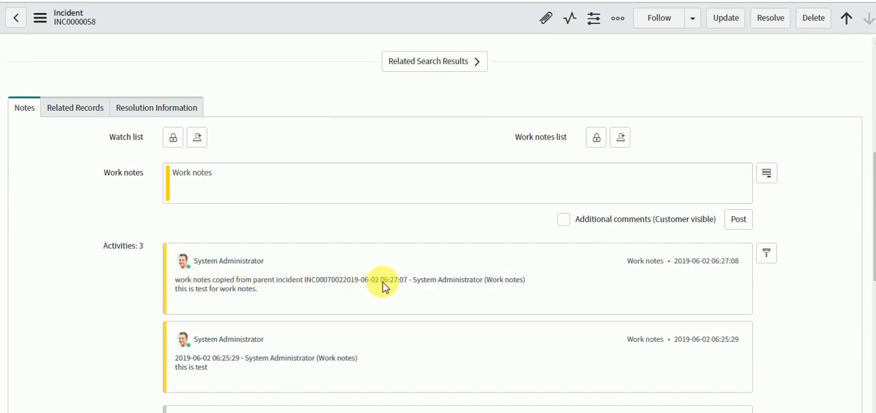
- Highlight the prefixed 'this is test for work notes' entry in INC0000058's activity
double_click(215, 288)
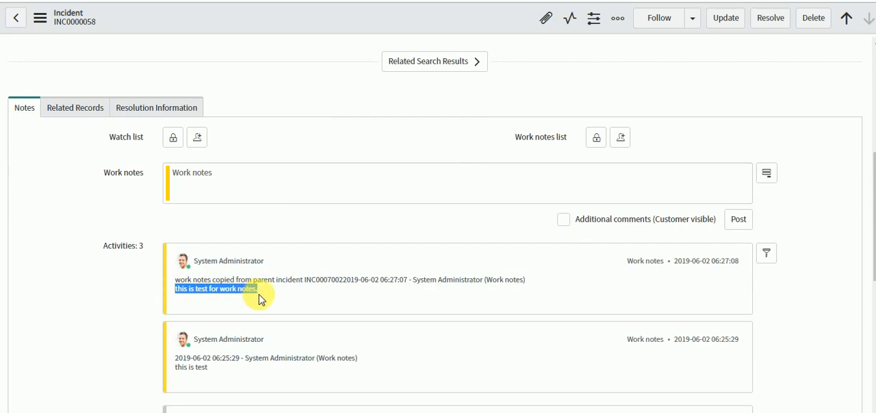
mouse_move(115, 290)
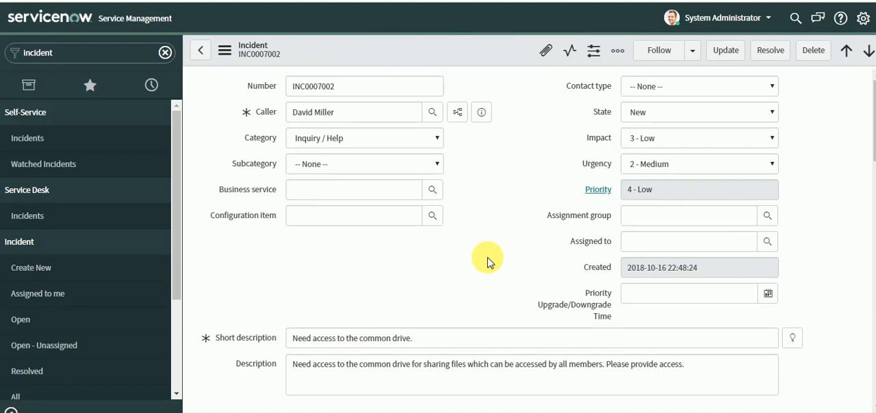
mouse_move(499, 241)
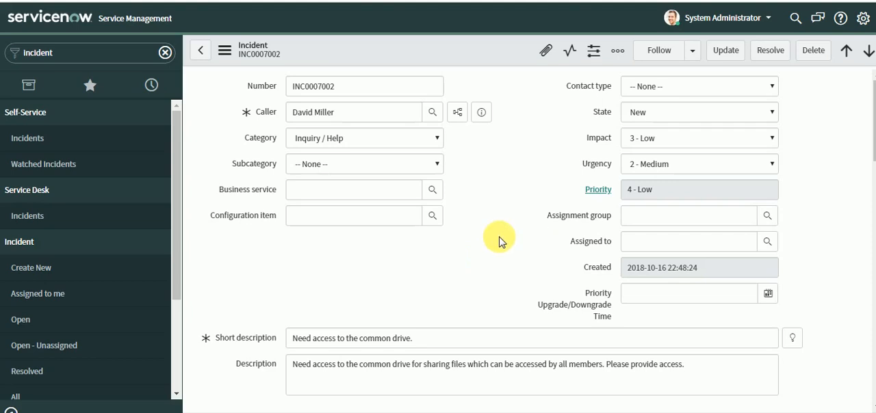